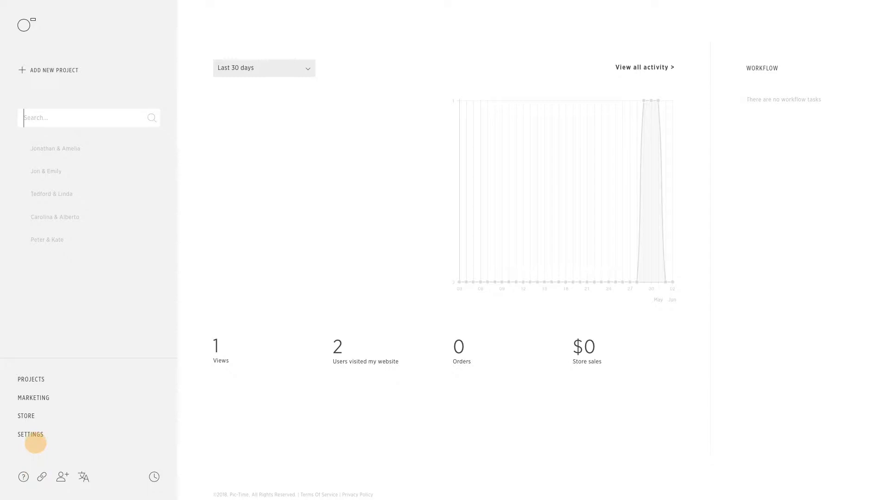
Step: Go from the home dashboard into the account settings profile page
left_click(31, 434)
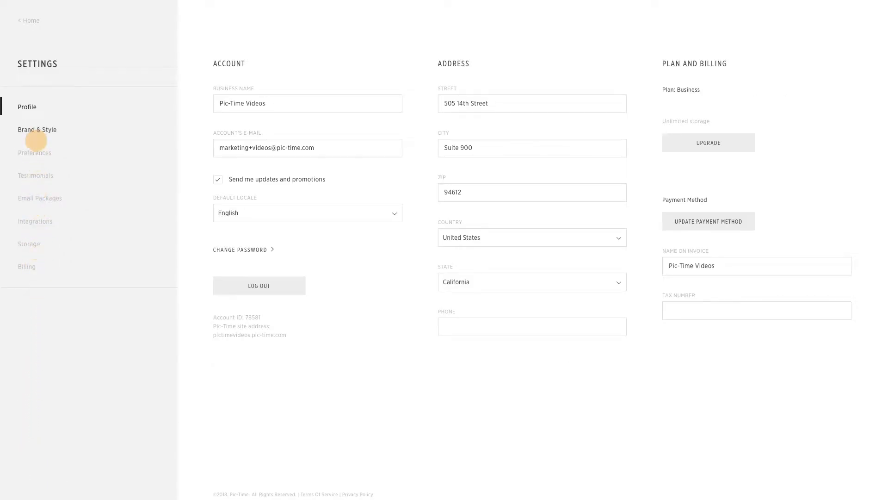
Step: Upload the logo as a watermark in Brand & Style, bottom-left, small, for web-size downloads
left_click(37, 130)
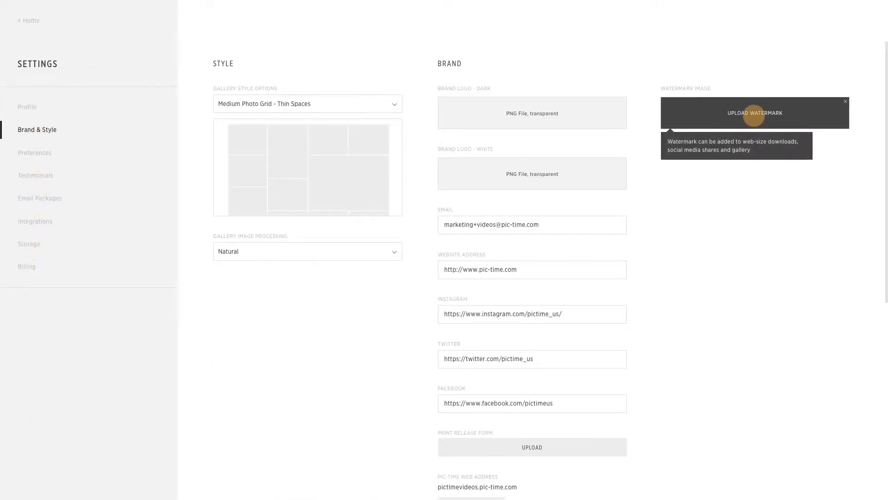
left_click(755, 113)
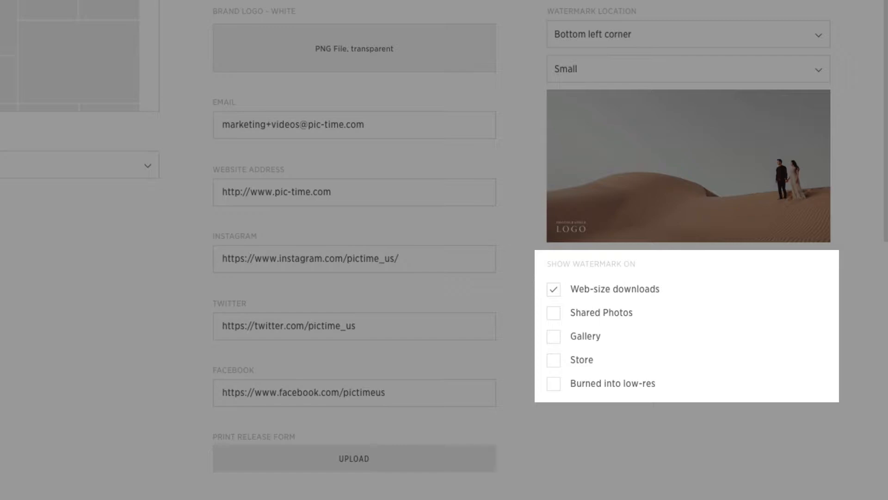
Step: Tick 'Burned into low-res' under Show Watermark On, raising the irreversible-action warning
left_click(553, 384)
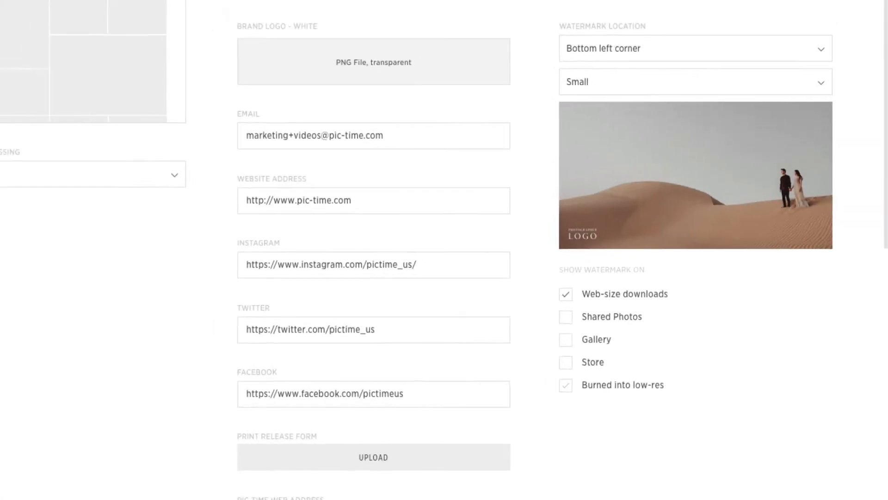
left_click(564, 385)
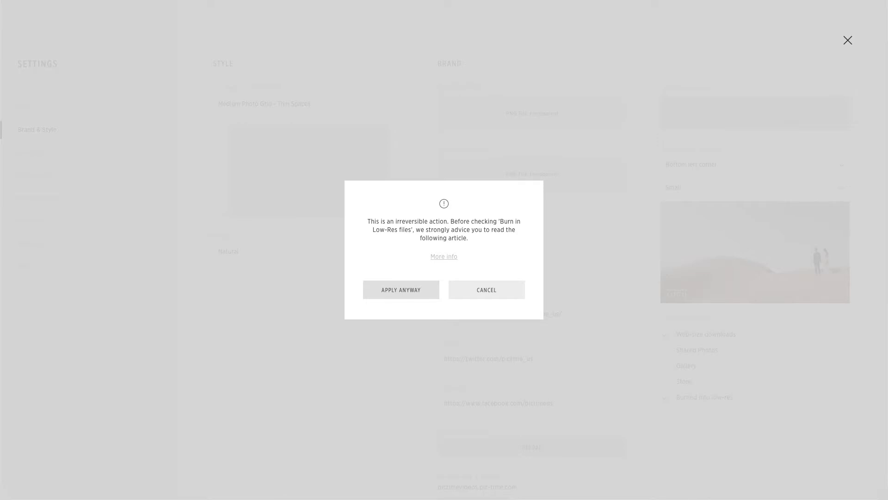
Step: Apply the burn-in anyway, then reach the Jonathan & Amelia project's gallery setup with Watermark ticked
left_click(400, 289)
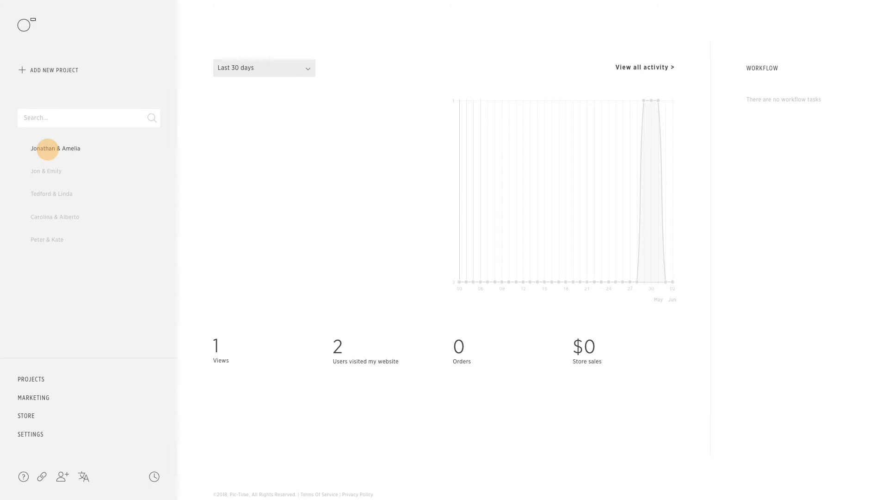
left_click(55, 148)
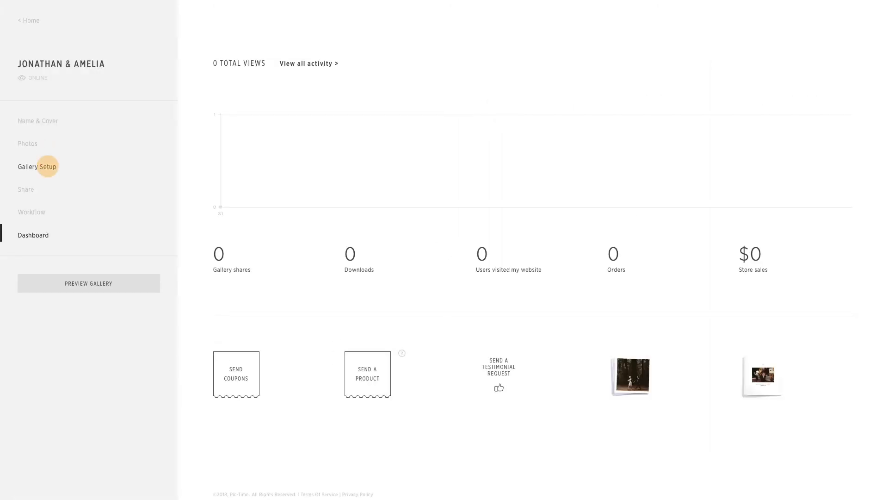
left_click(37, 167)
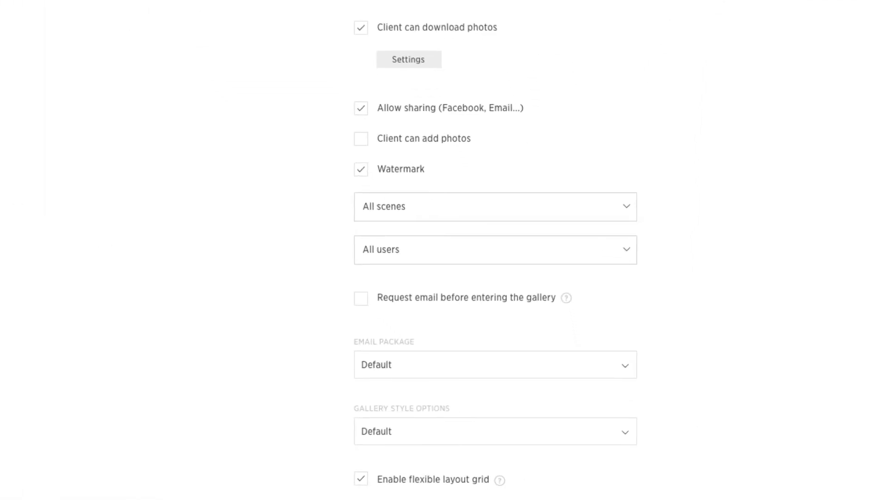